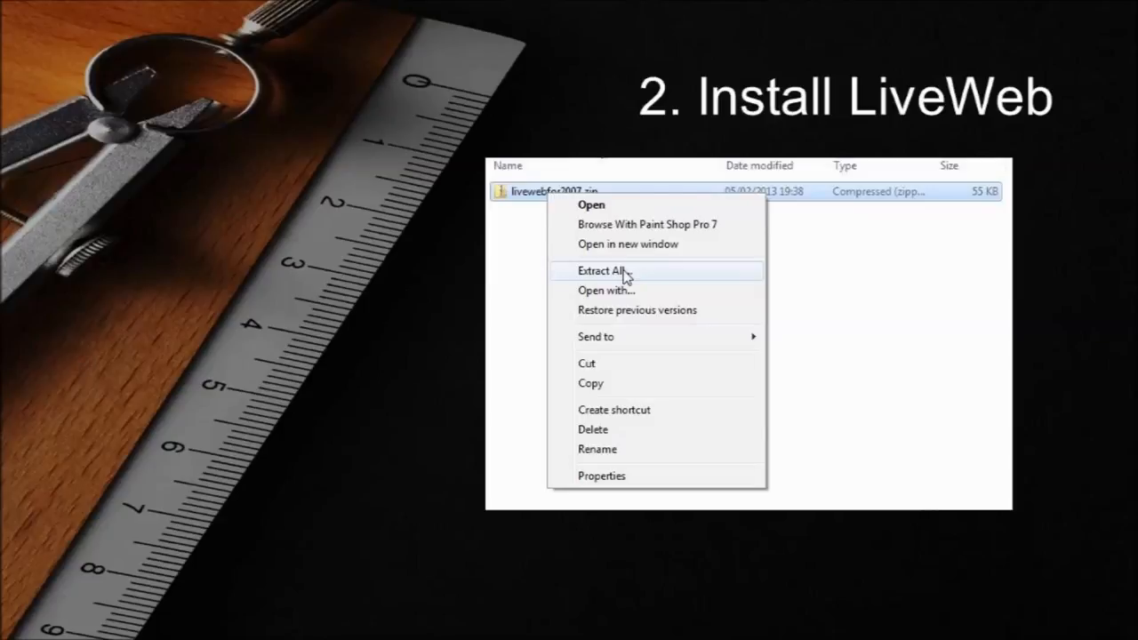
- Extract all contents of the livewebfor2007 zip archive in Windows Explorer
{"action": "left_click", "coordinate": [603, 270]}
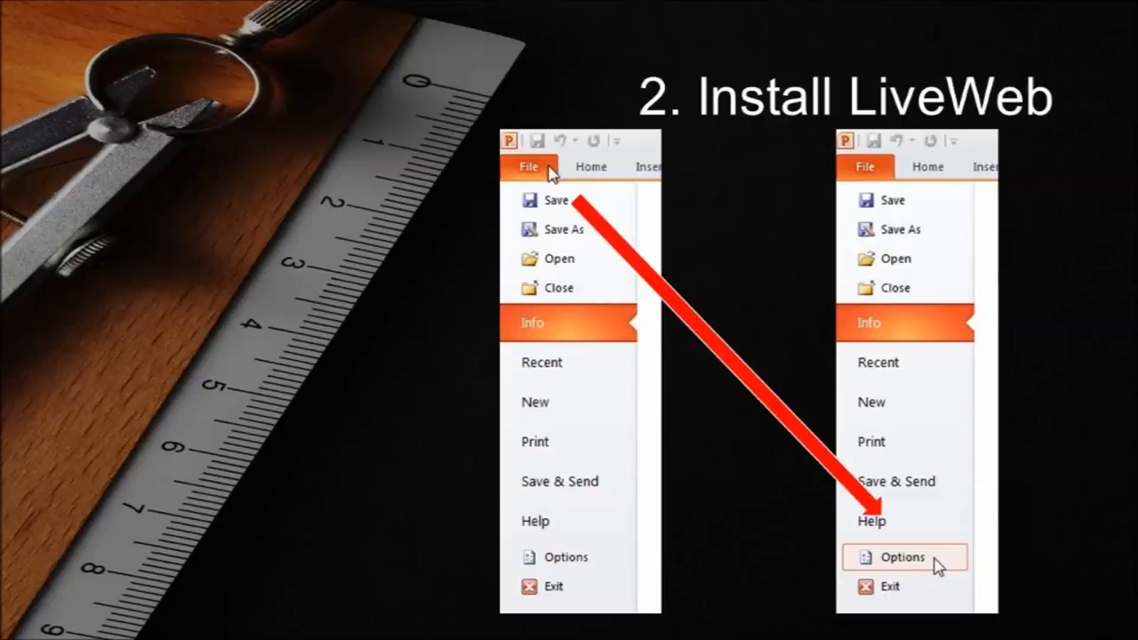
- Reach PowerPoint Options from the File menu to access the Add-Ins settings
{"action": "left_click", "coordinate": [904, 558]}
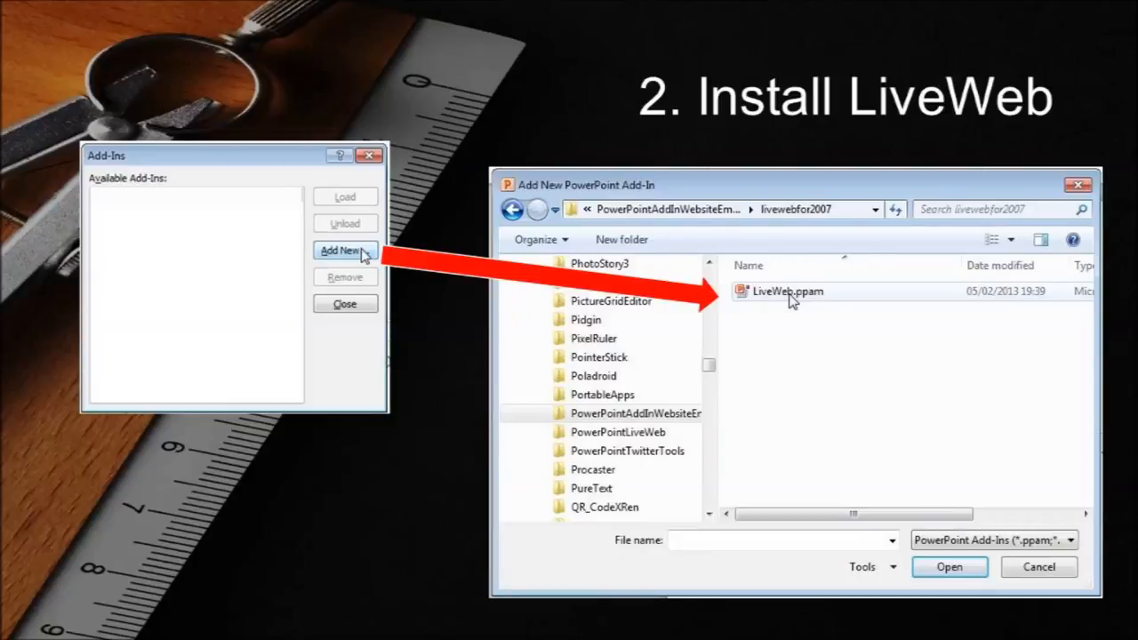
- Add LiveWeb.ppam from the livewebfor2007 folder so LiveWeb is checked among add-ins
{"action": "left_click", "coordinate": [950, 567]}
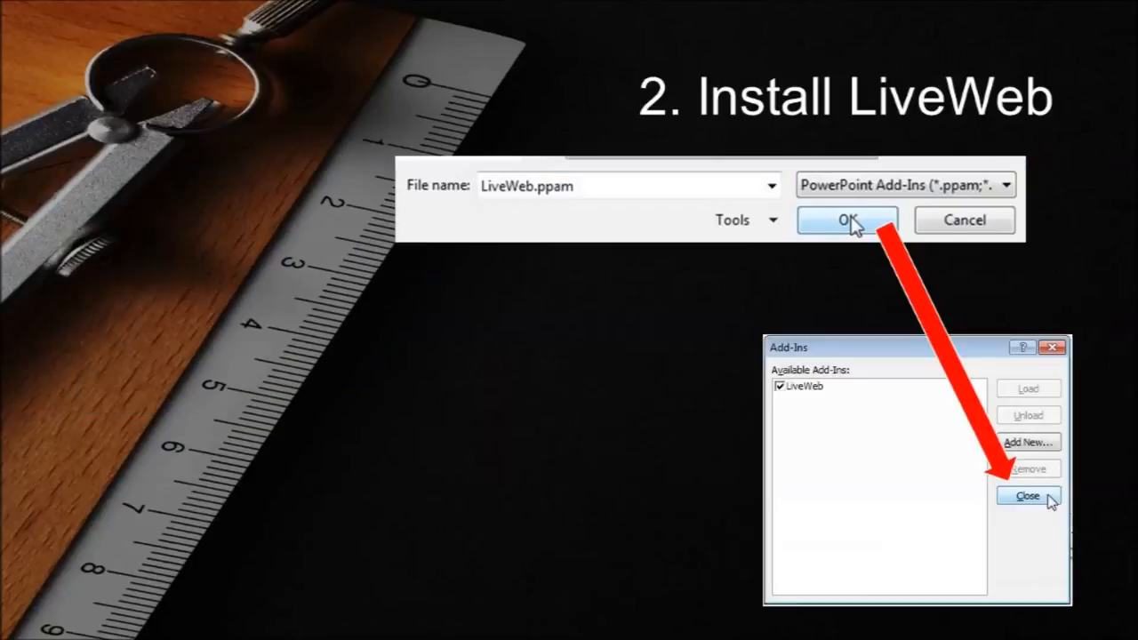